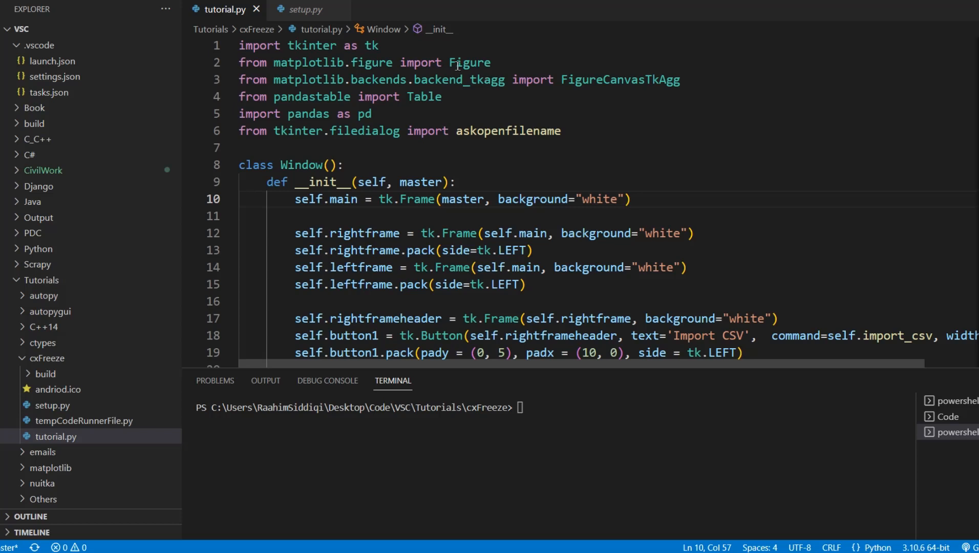
pyautogui.moveTo(452, 142)
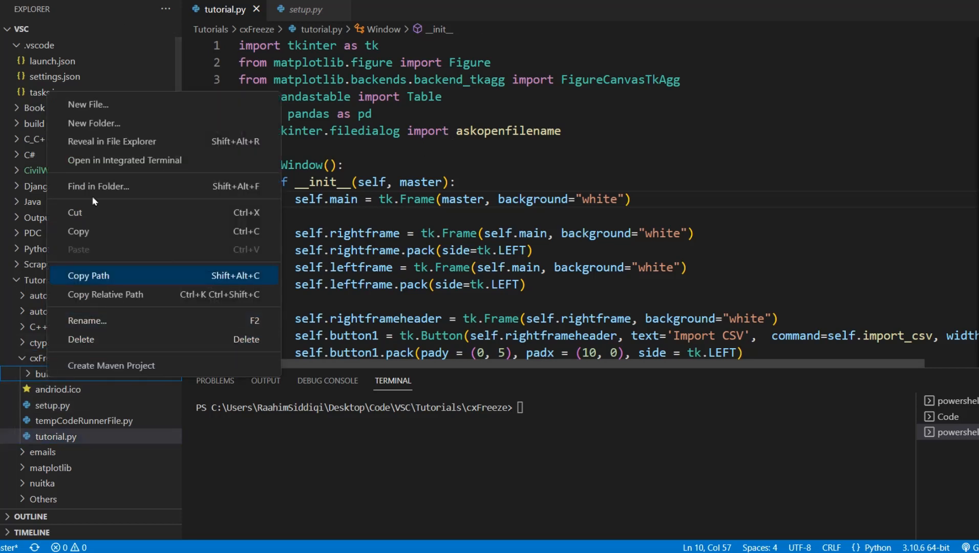
# - Reveal the project in File Explorer and select tutorial.exe inside build/exe.win-amd64-3.10 to check its details
pyautogui.click(112, 141)
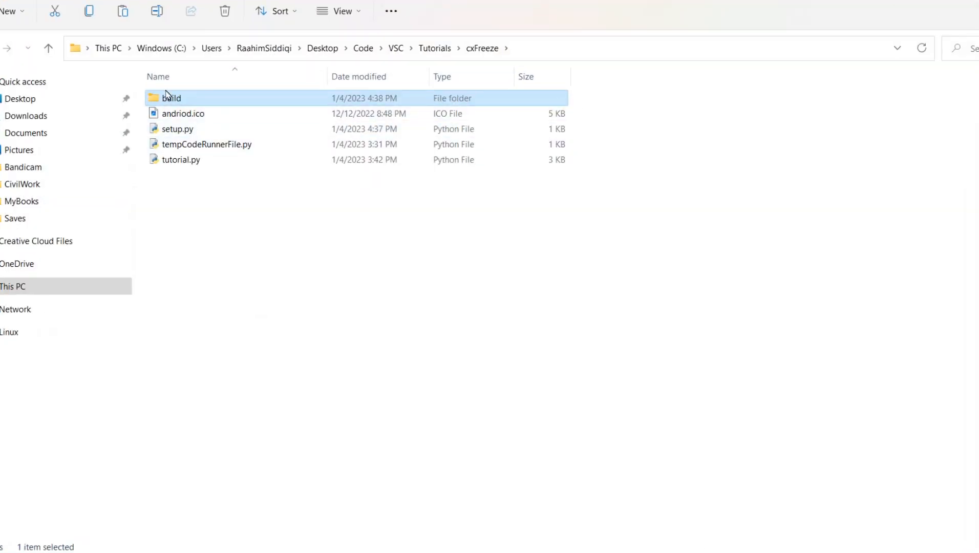
pyautogui.doubleClick(172, 98)
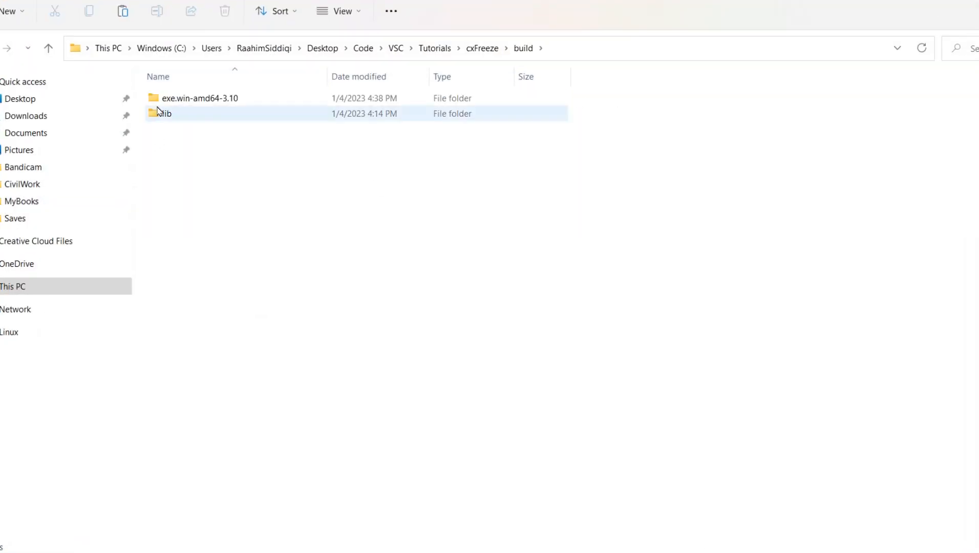
pyautogui.doubleClick(199, 97)
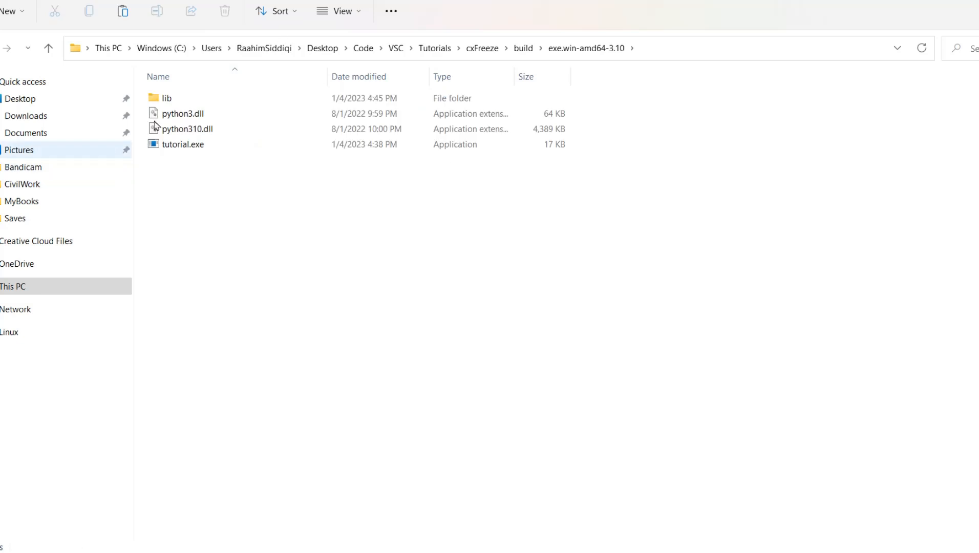
pyautogui.click(182, 145)
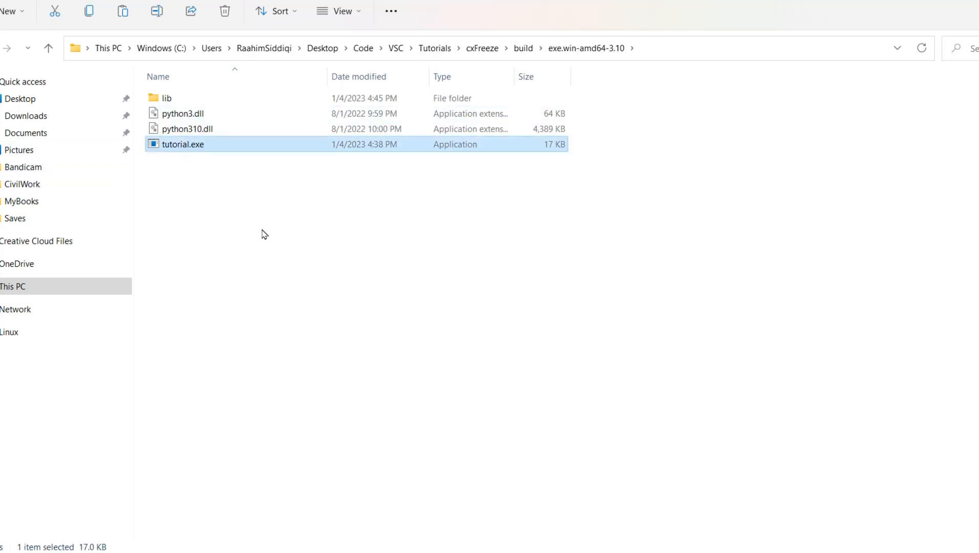
pyautogui.moveTo(155, 146)
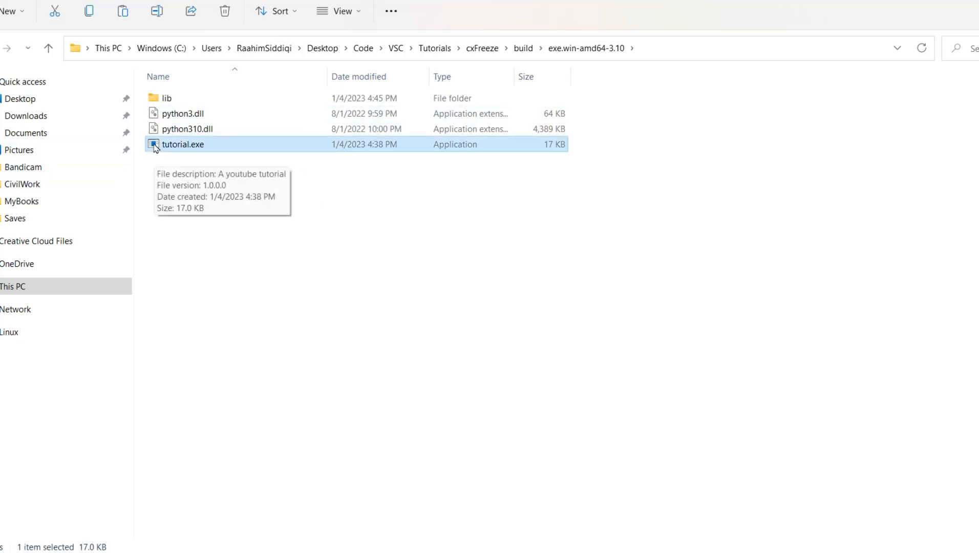
pyautogui.moveTo(160, 168)
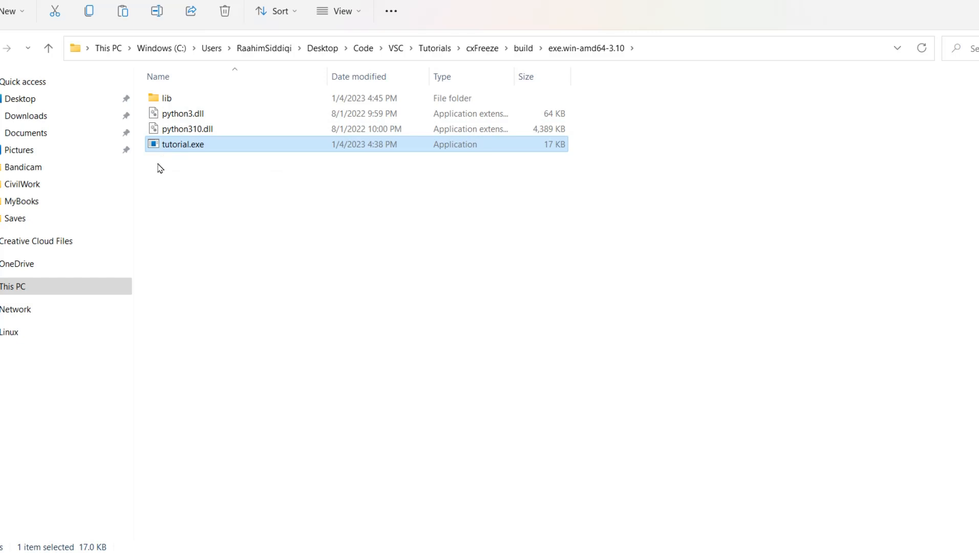
pyautogui.moveTo(182, 145)
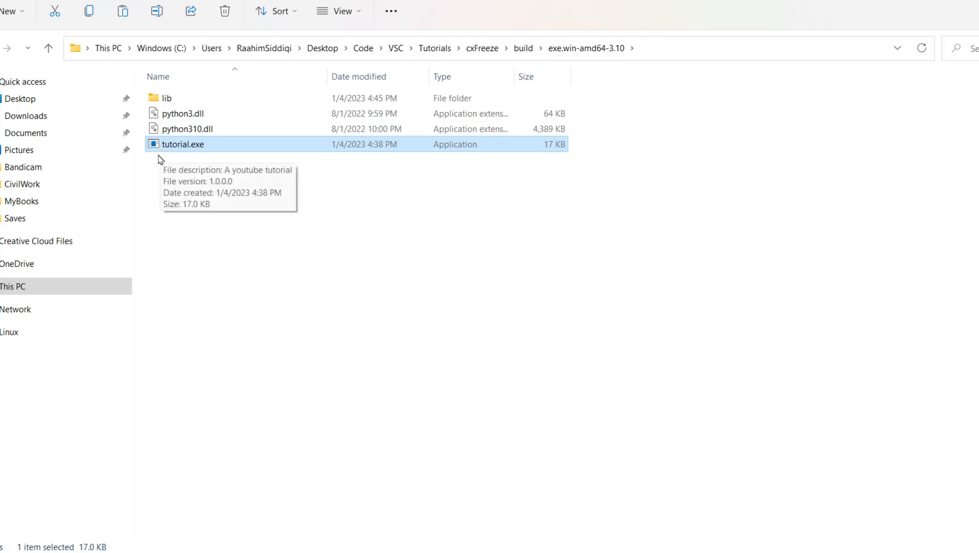
pyautogui.moveTo(158, 169)
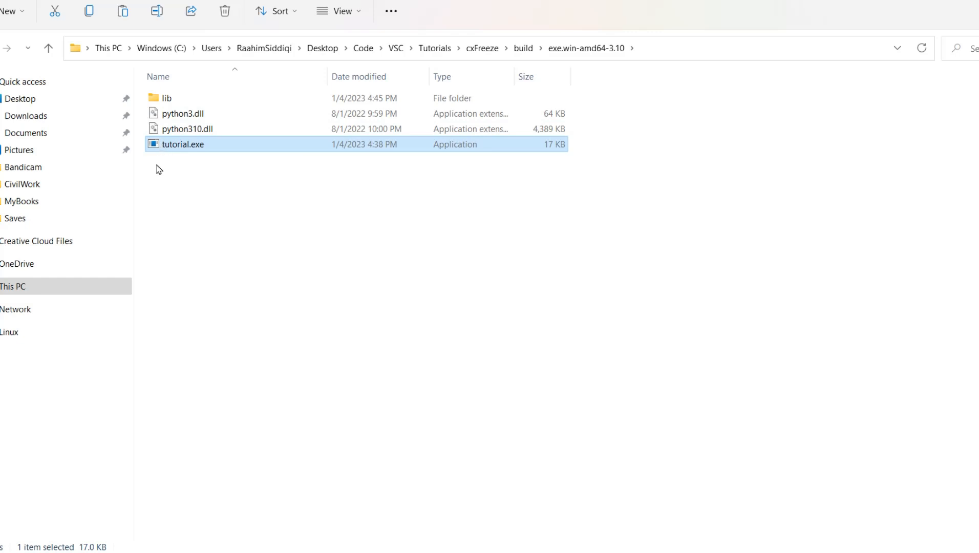
pyautogui.moveTo(279, 223)
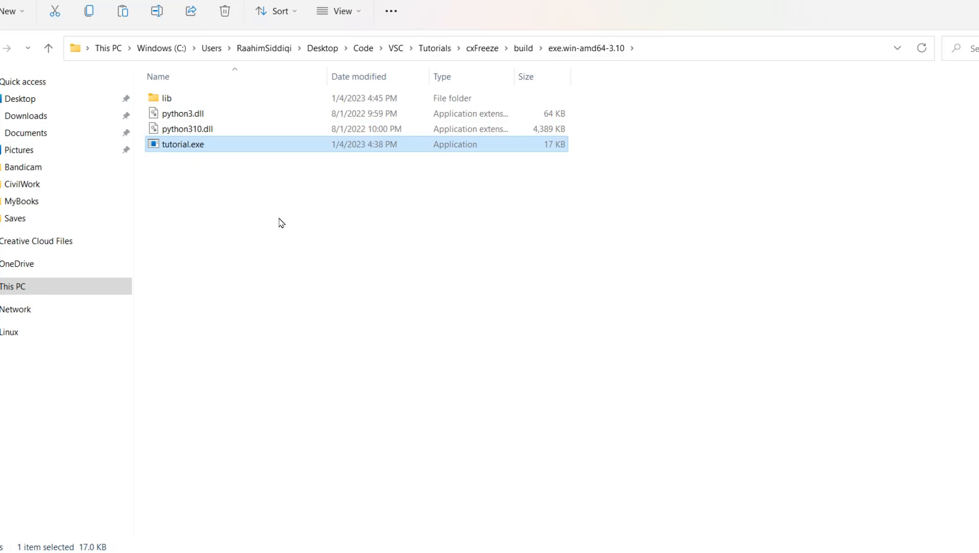
pyautogui.moveTo(843, 70)
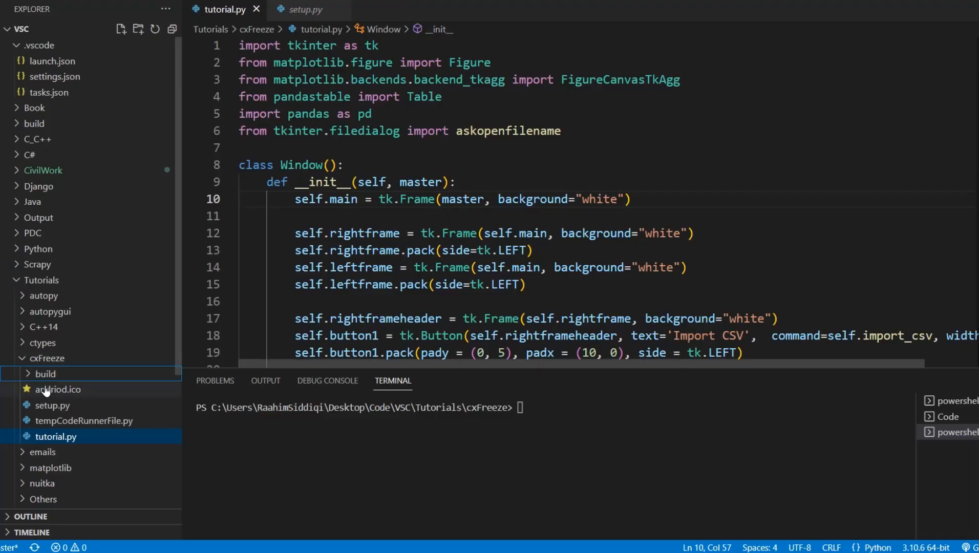
# - Preview the red Android image in andriod.ico, then return to tutorial.py
pyautogui.click(58, 389)
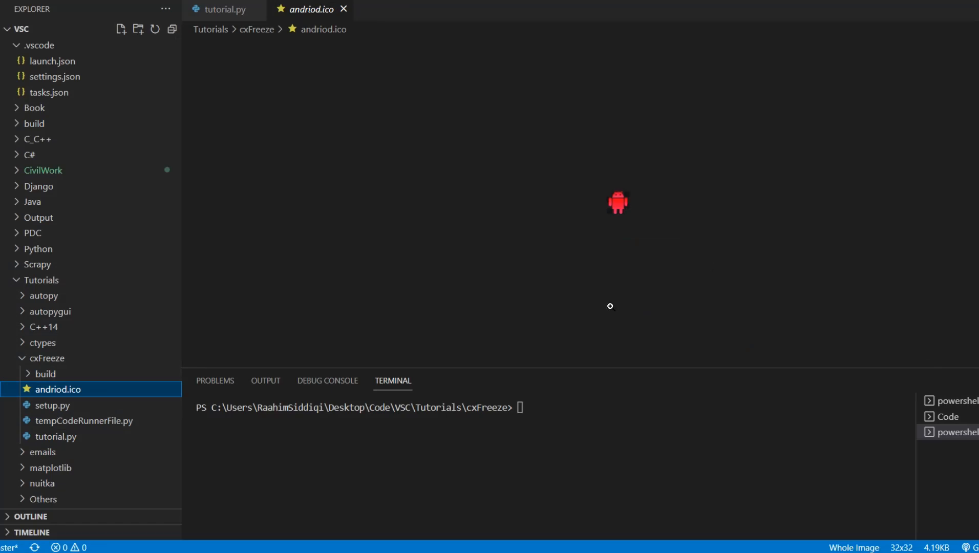
pyautogui.moveTo(687, 186)
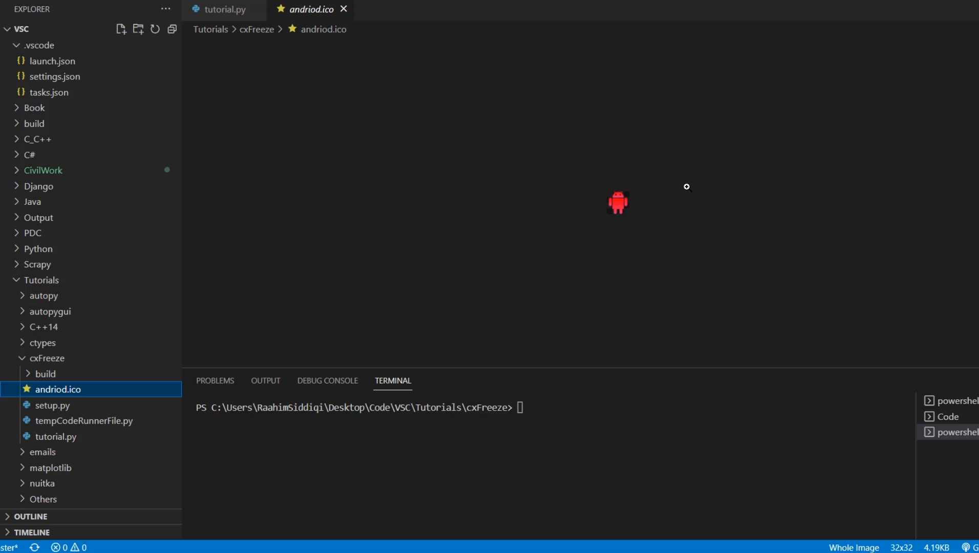
pyautogui.moveTo(296, 67)
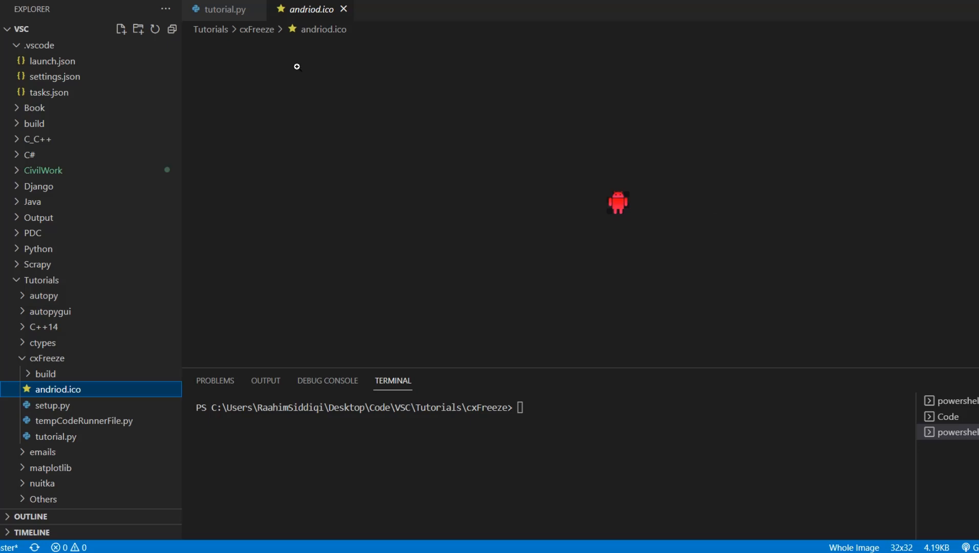
pyautogui.moveTo(595, 243)
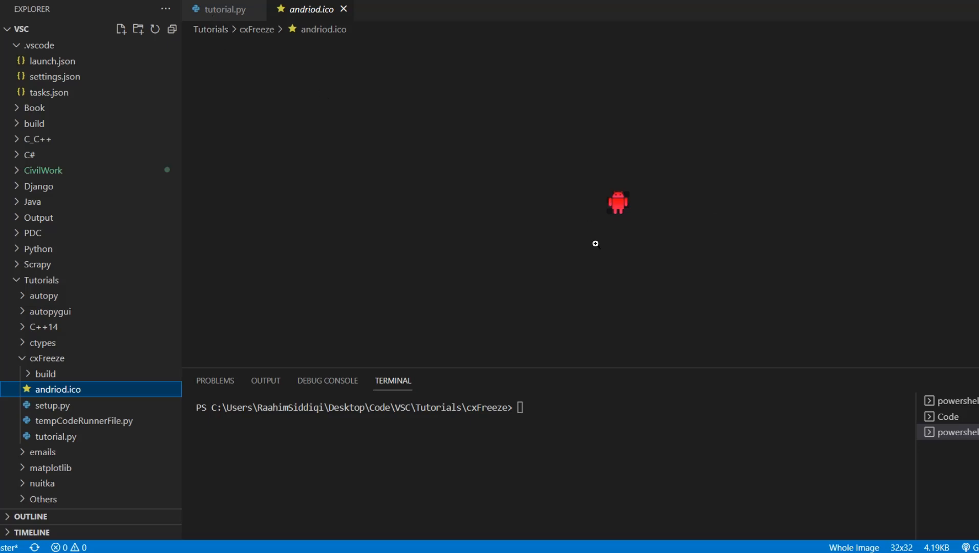
pyautogui.click(224, 9)
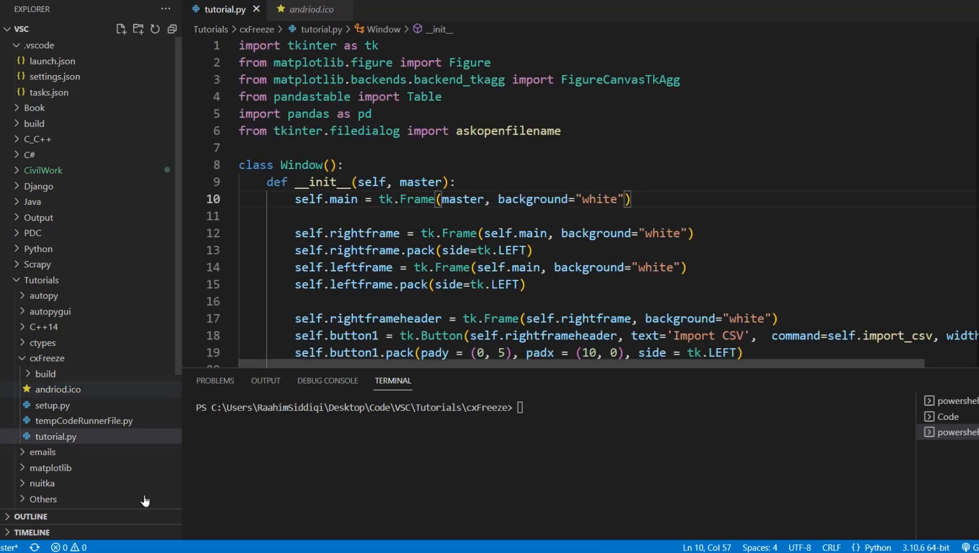
pyautogui.moveTo(28, 420)
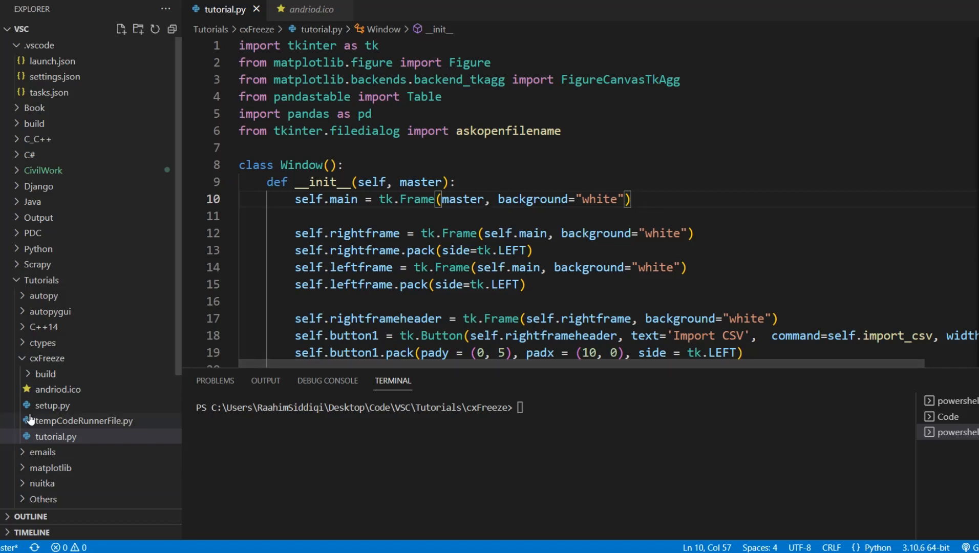
# - In setup.py, add icon="andriod.ico" to the Executable(...) call on line 11
pyautogui.click(52, 405)
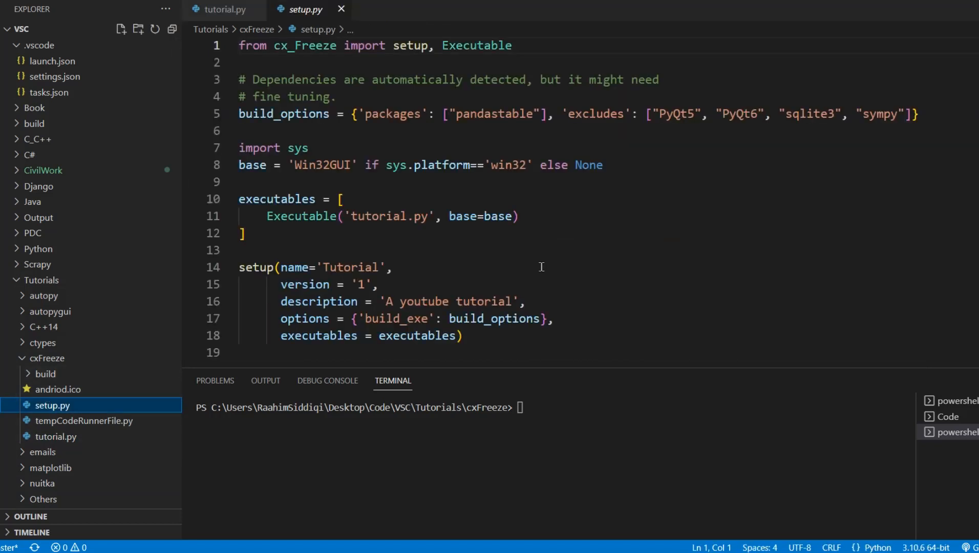
pyautogui.click(393, 268)
pyautogui.write(', ')
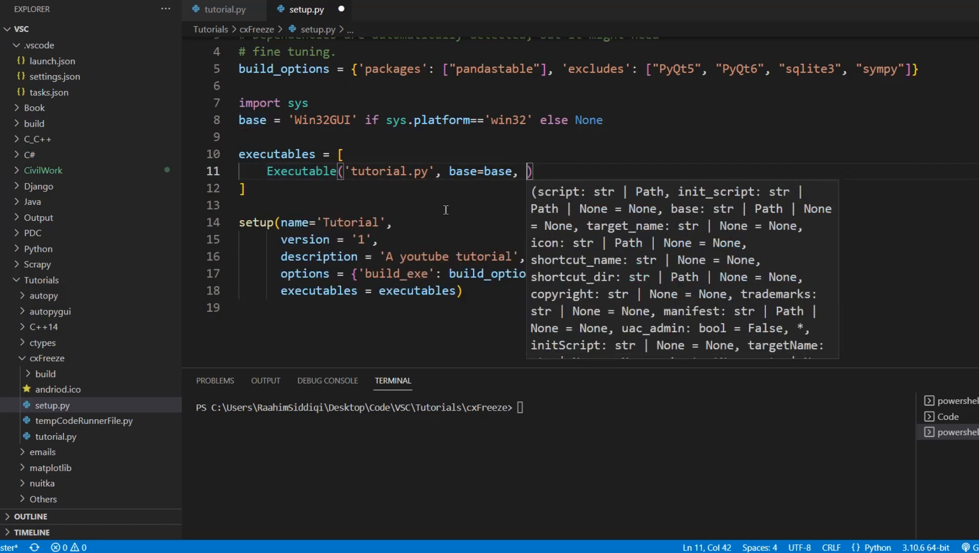
pyautogui.write('icon=')
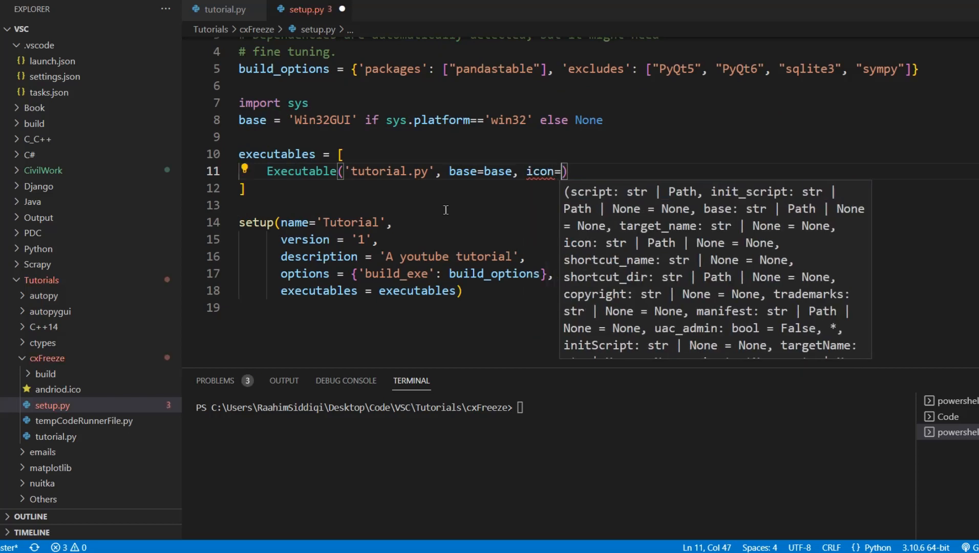
pyautogui.write('"andriod.i')
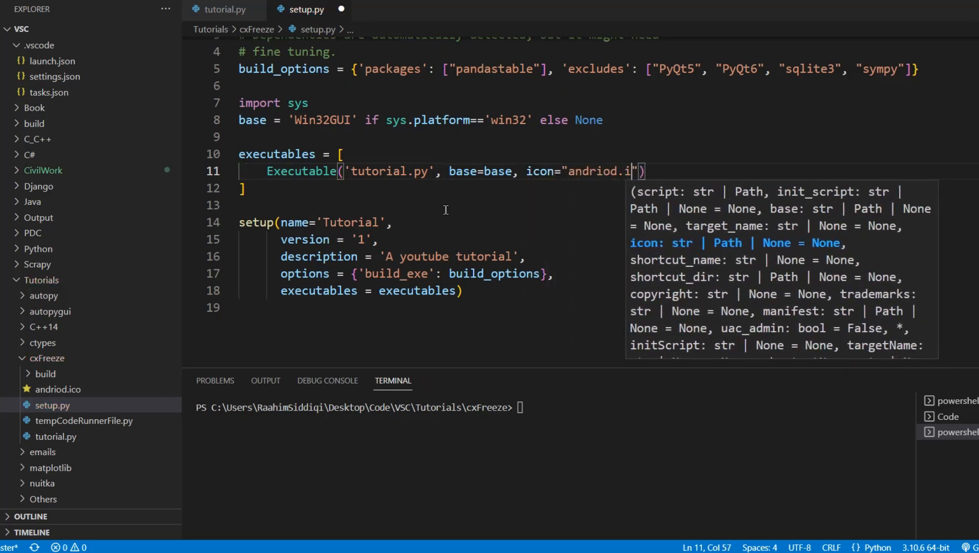
pyautogui.write('co')
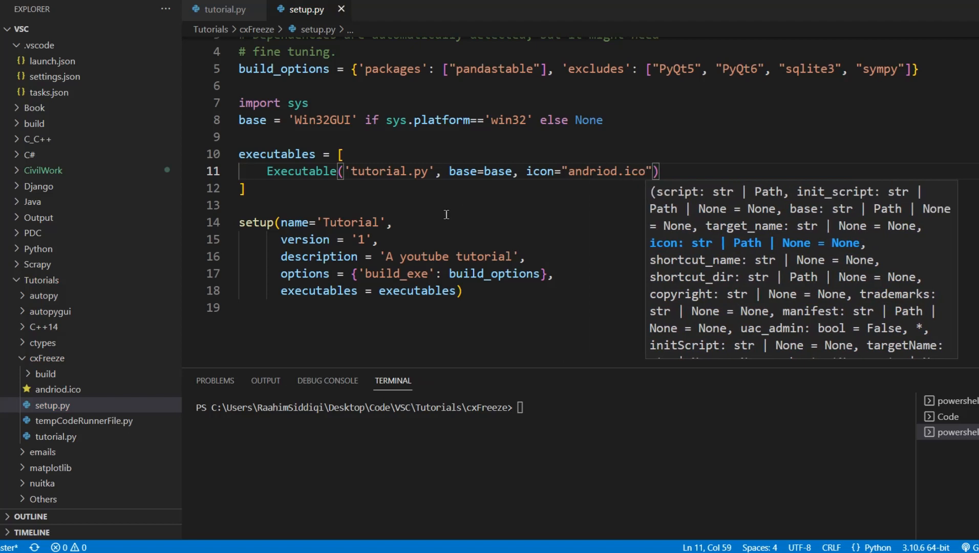
pyautogui.moveTo(57, 389)
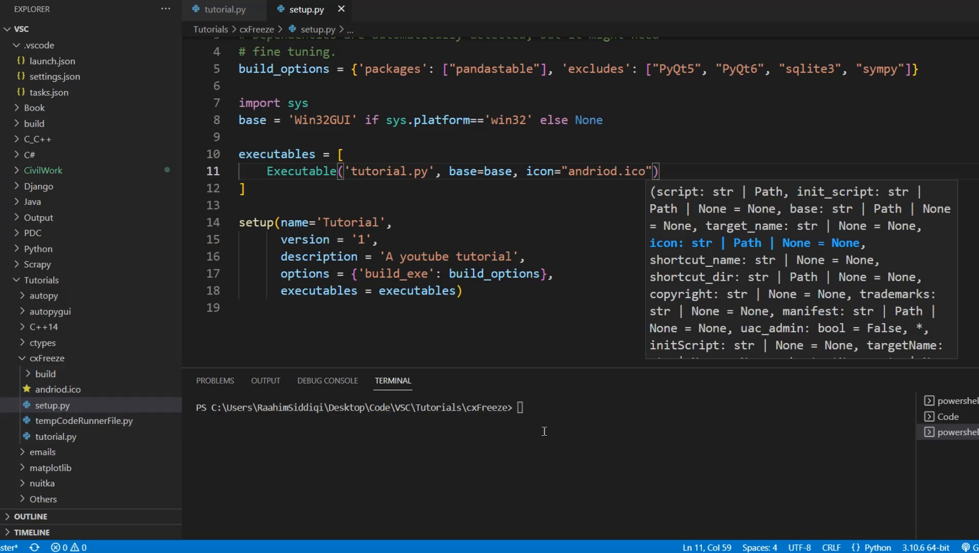
pyautogui.moveTo(99, 428)
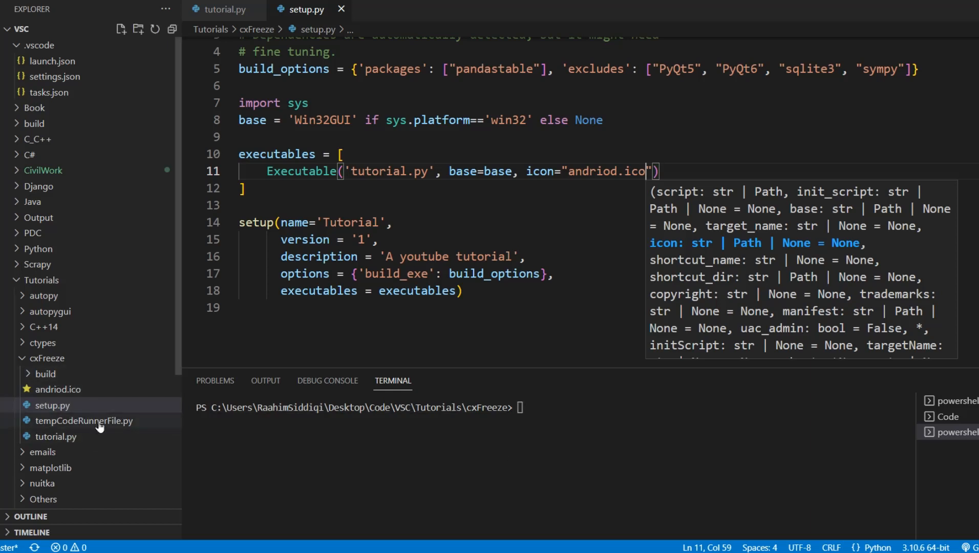
pyautogui.moveTo(539, 407)
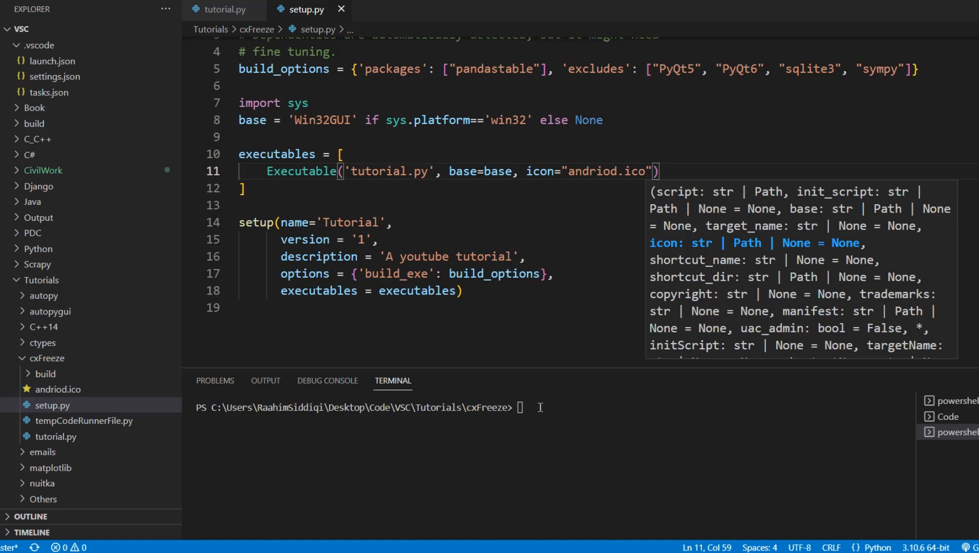
# - Run the build from setup.py in the terminal so the output is regenerated with the icon
pyautogui.write('cxfreeze-quickstart')
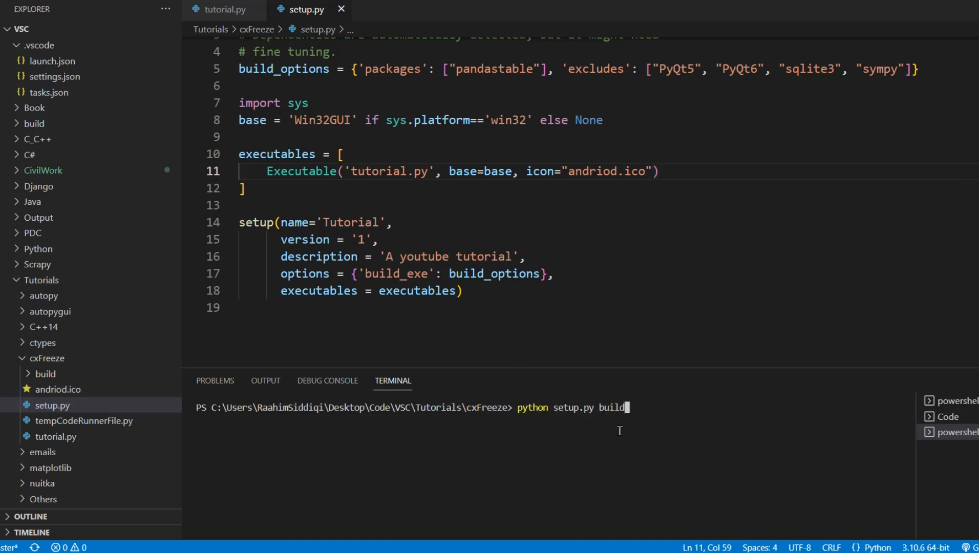
pyautogui.press('Return')
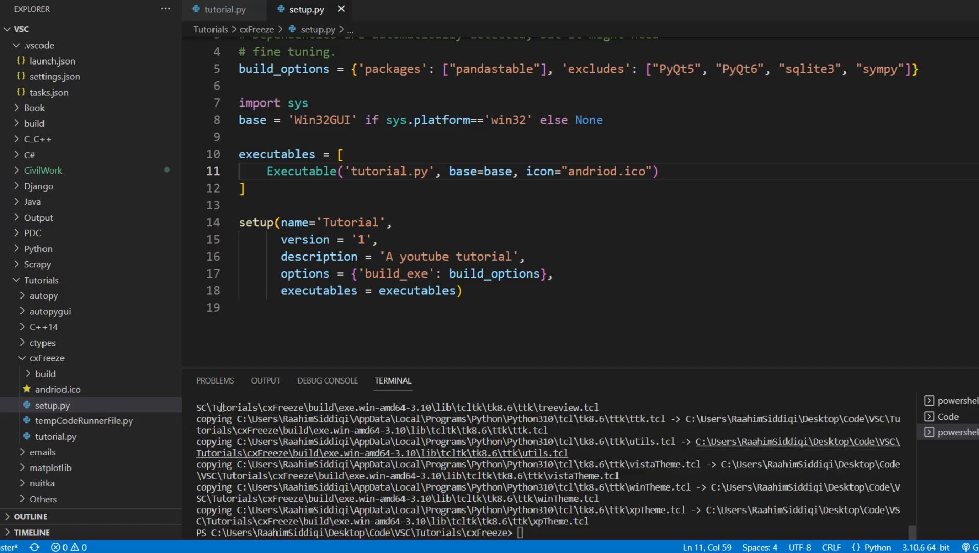
pyautogui.click(52, 405)
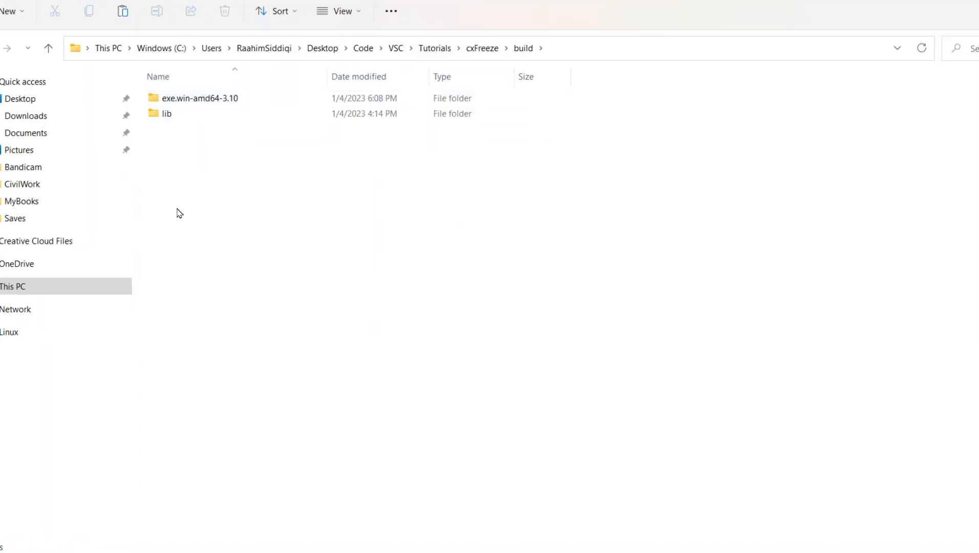
# - Enter exe.win-amd64-3.10 to see tutorial.exe with the red Android icon
pyautogui.doubleClick(199, 98)
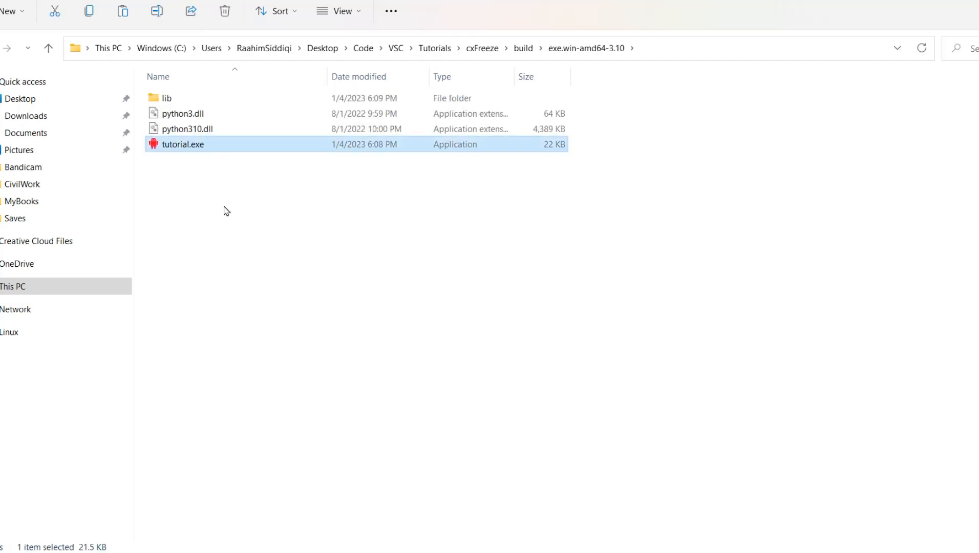
pyautogui.moveTo(178, 182)
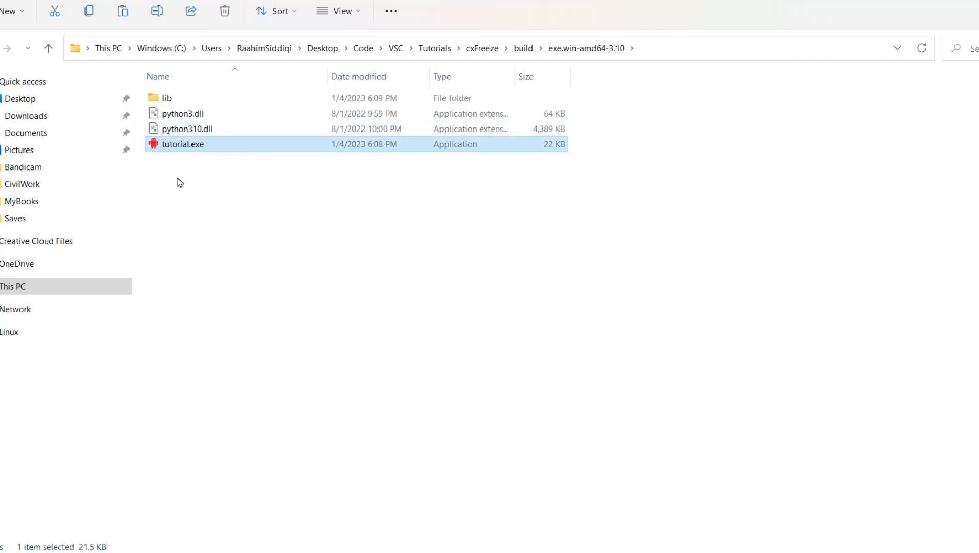
pyautogui.moveTo(158, 164)
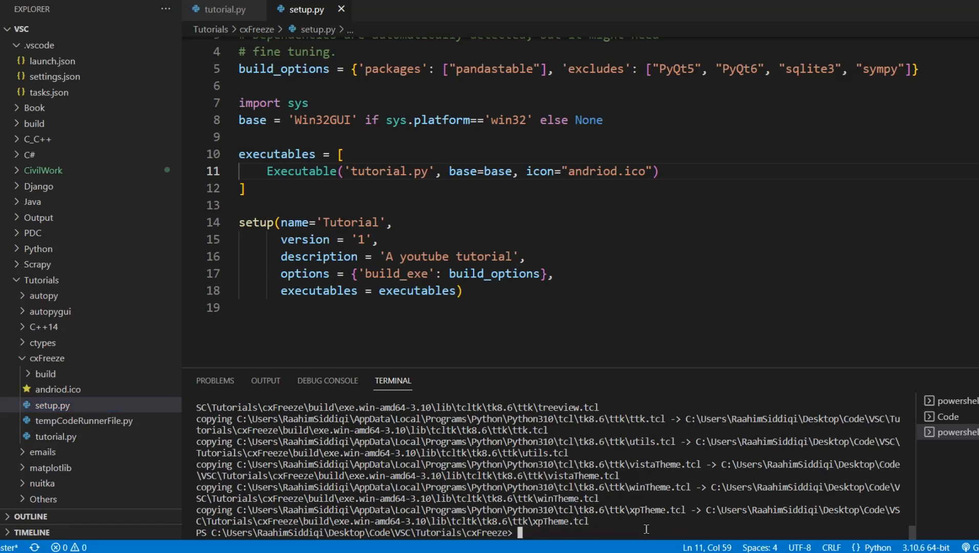
# - Enter cxfreeze -c tutorial.py --icon='andriod.ico' in the terminal without running it
pyautogui.write('cxfreeze')
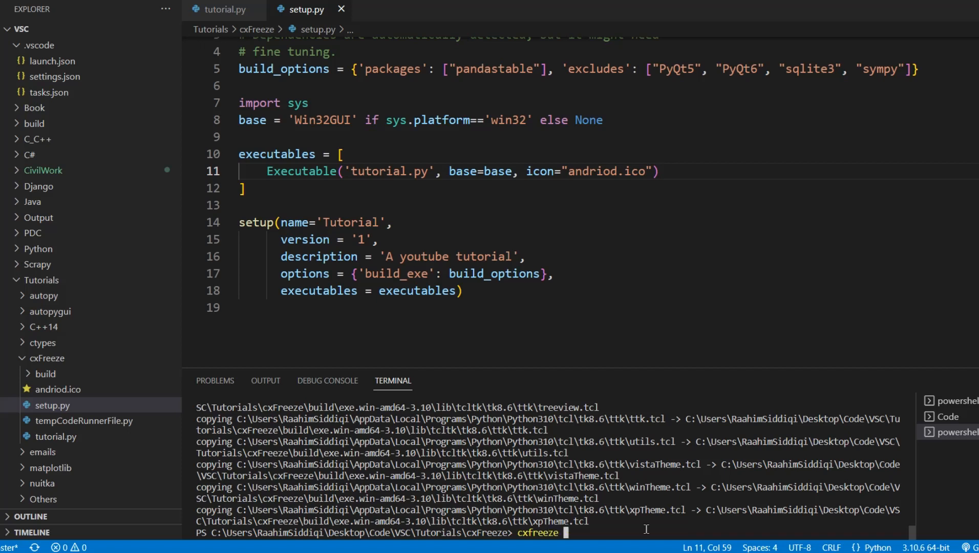
pyautogui.write('-c')
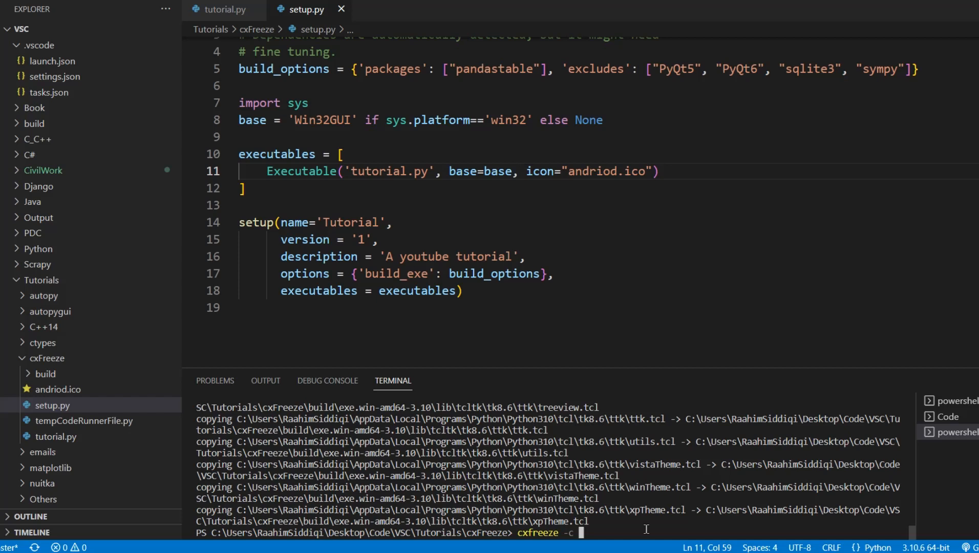
pyautogui.write('tutorial')
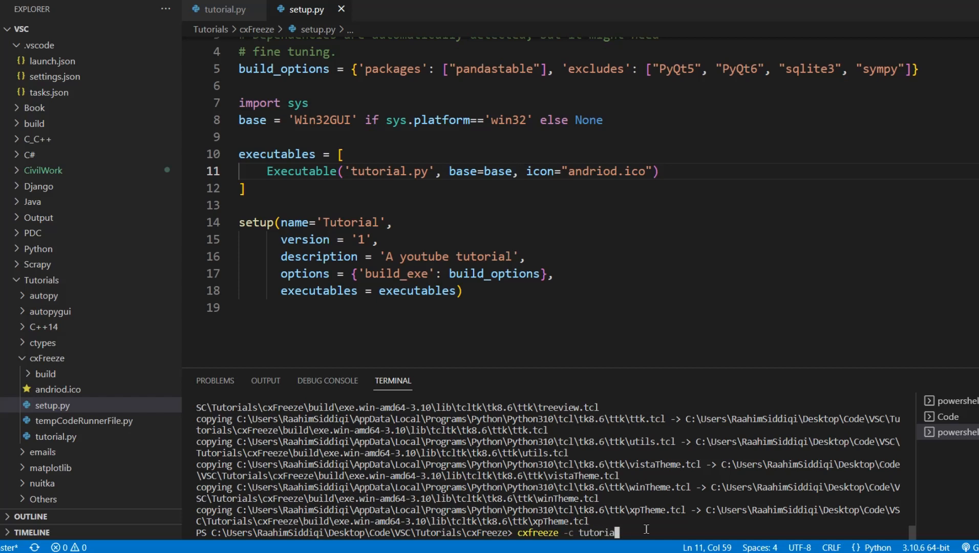
pyautogui.write('l.py -i')
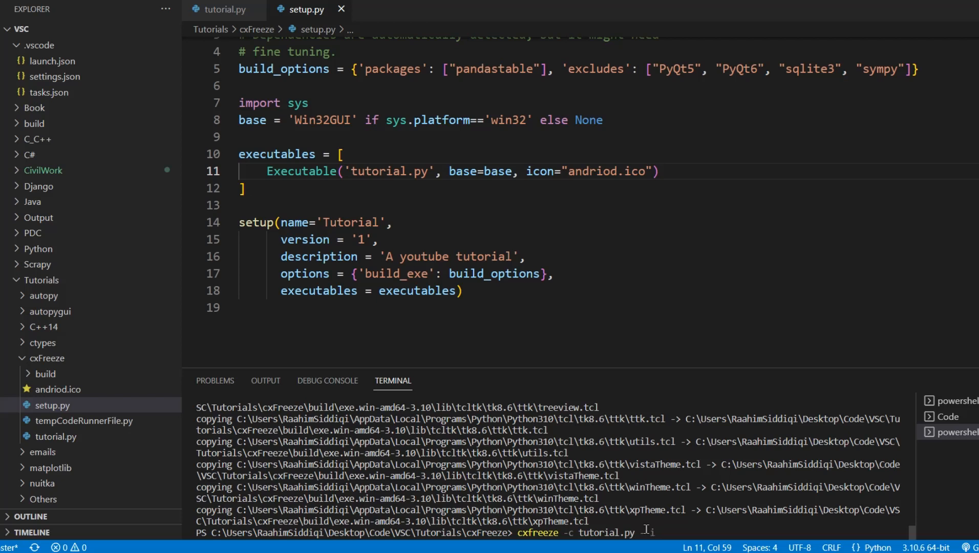
pyautogui.write("--icon='")
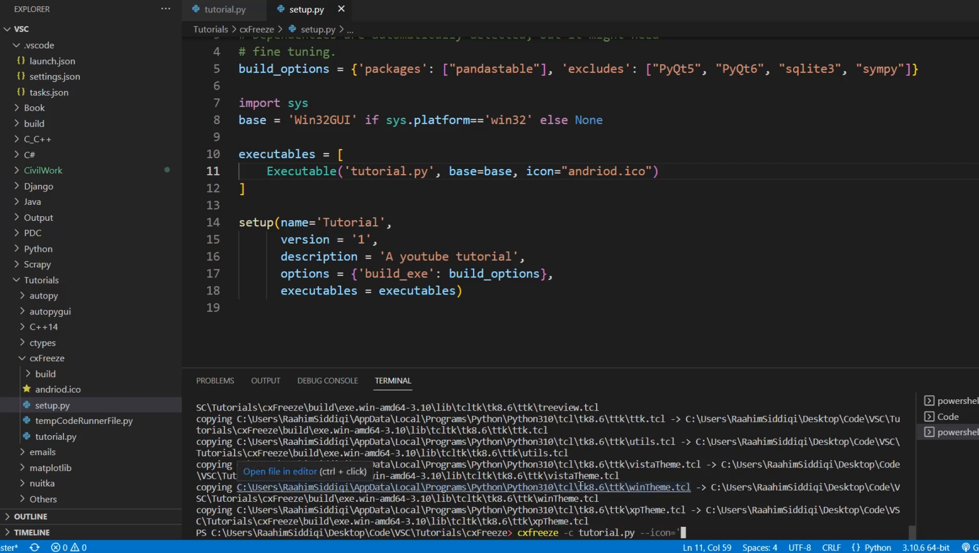
pyautogui.write('andriod.ico')
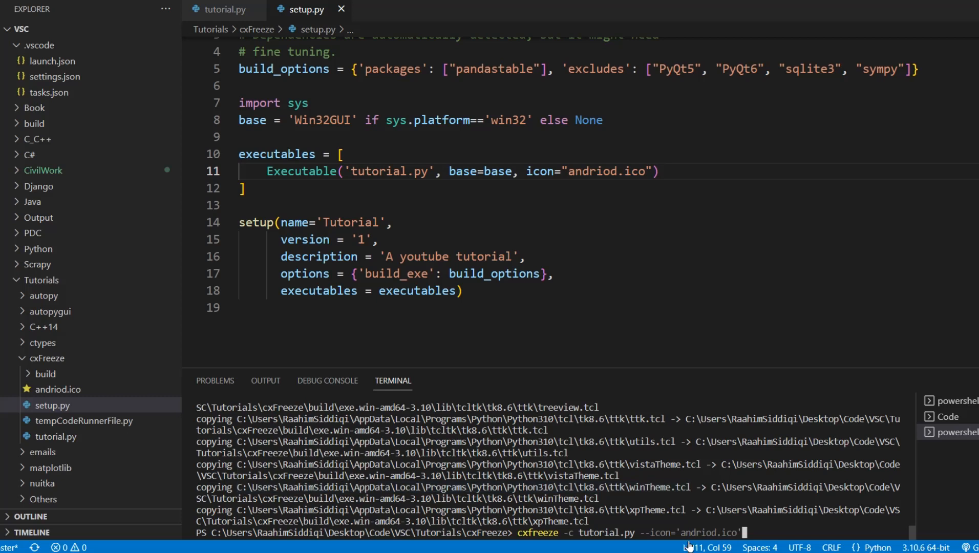
pyautogui.moveTo(641, 518)
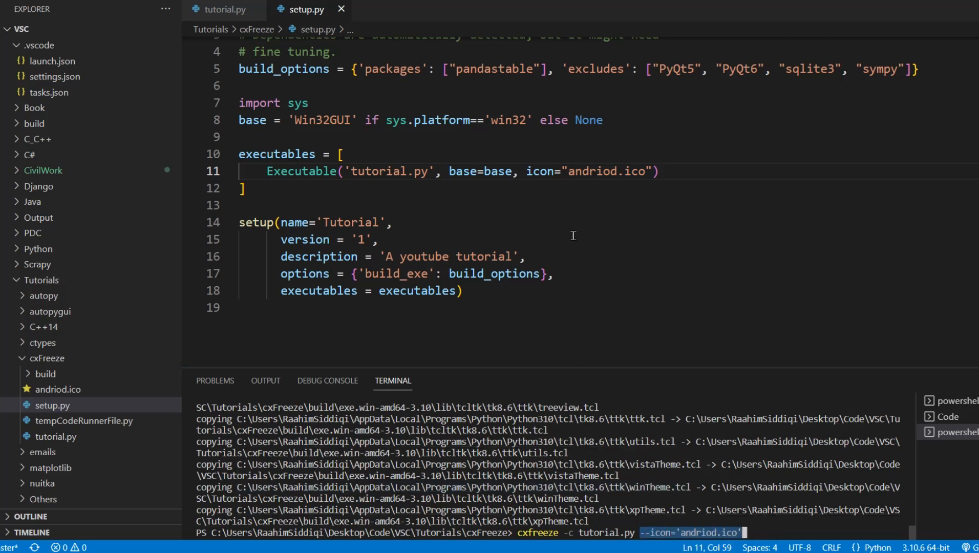
pyautogui.moveTo(714, 211)
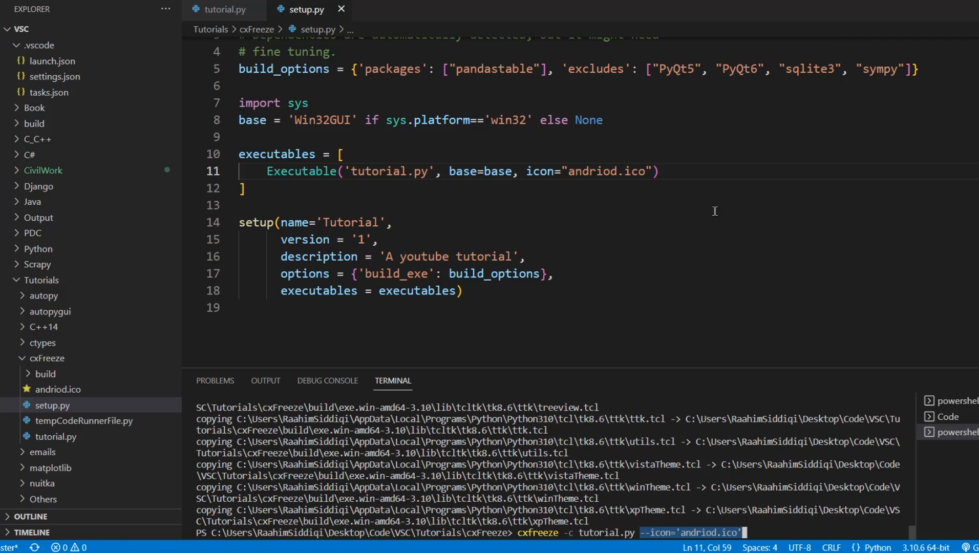
pyautogui.moveTo(587, 145)
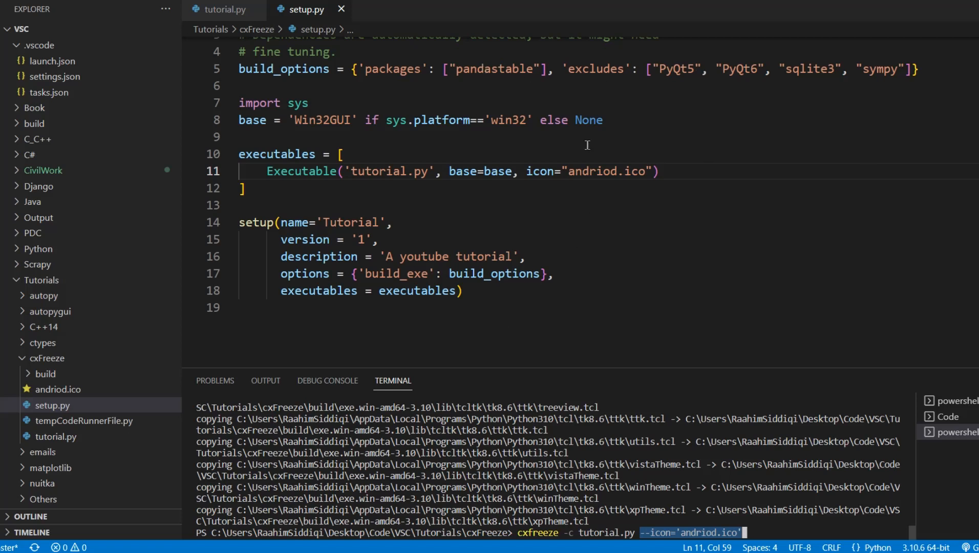
pyautogui.moveTo(579, 358)
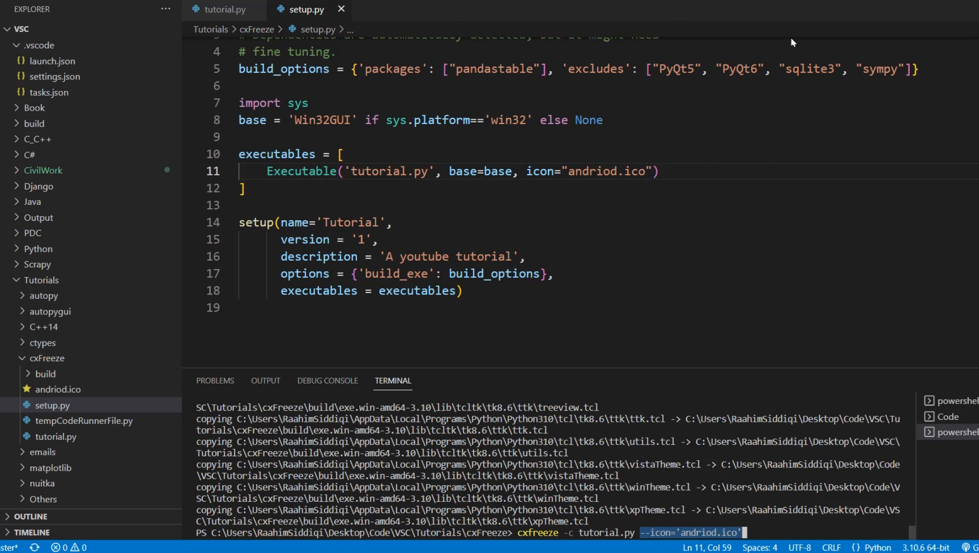
pyautogui.moveTo(883, 265)
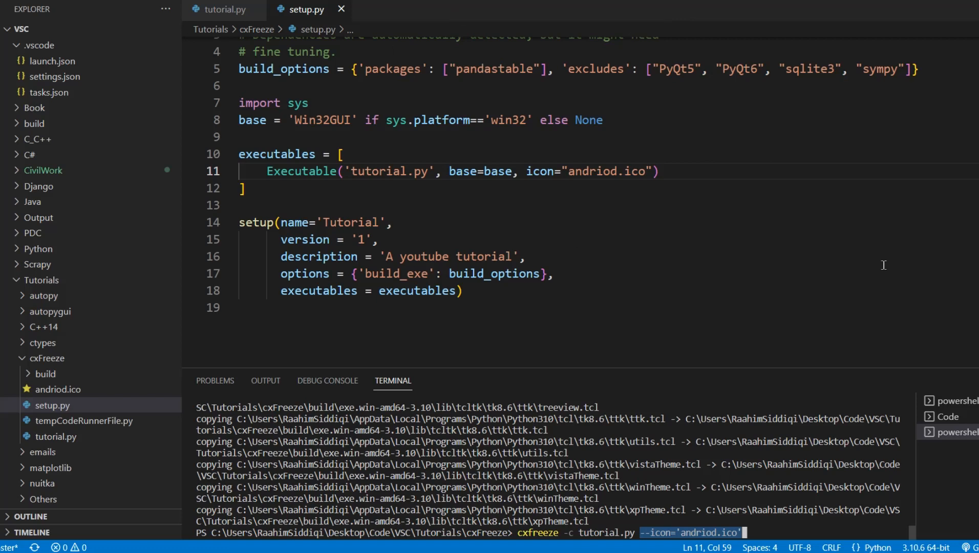